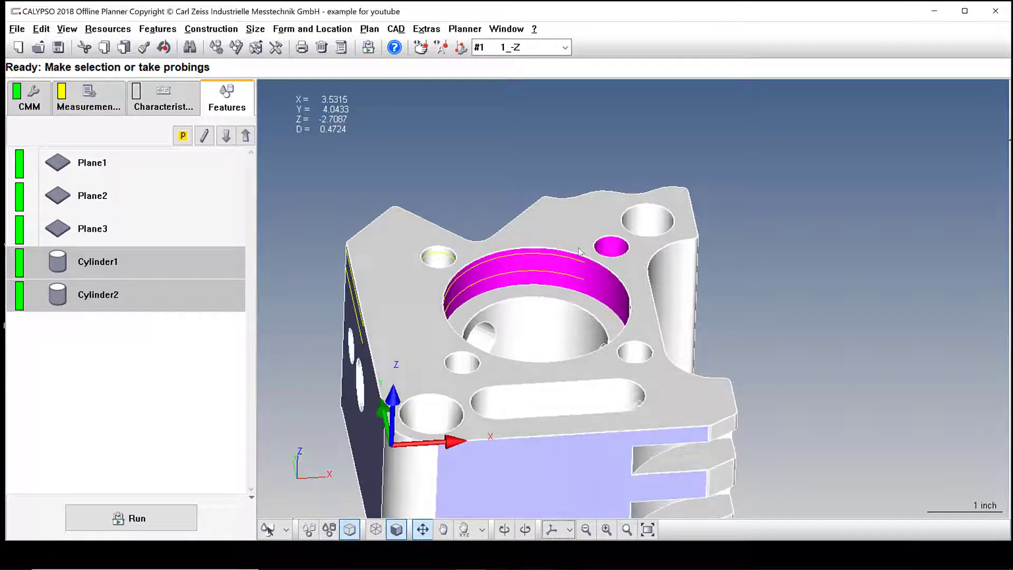
# Step: Create a projection feature, Projection1, that projects Cylinder1 onto Plane1
pyautogui.moveTo(581, 259); pyautogui.dragTo(595, 233)
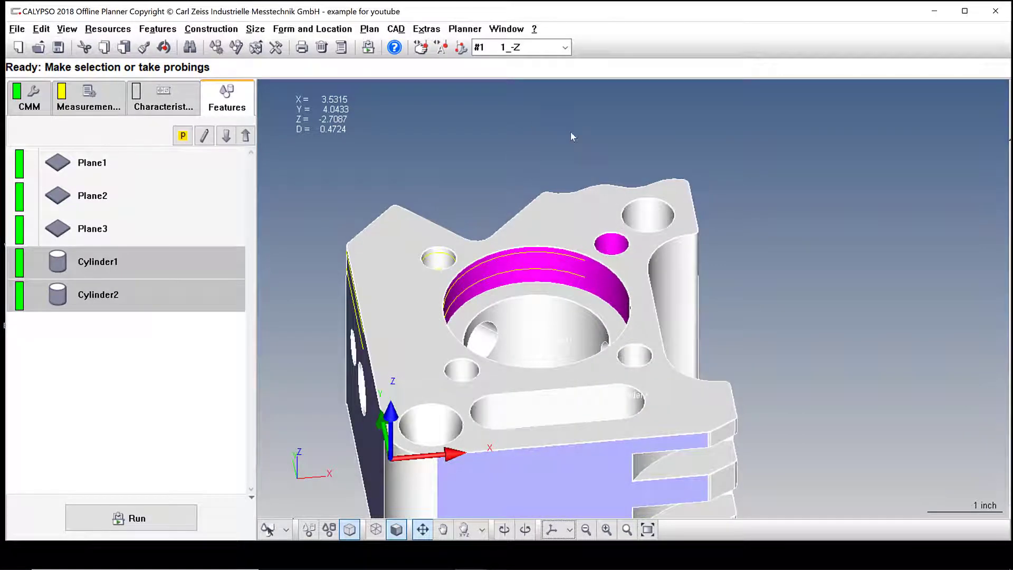
pyautogui.moveTo(606, 257)
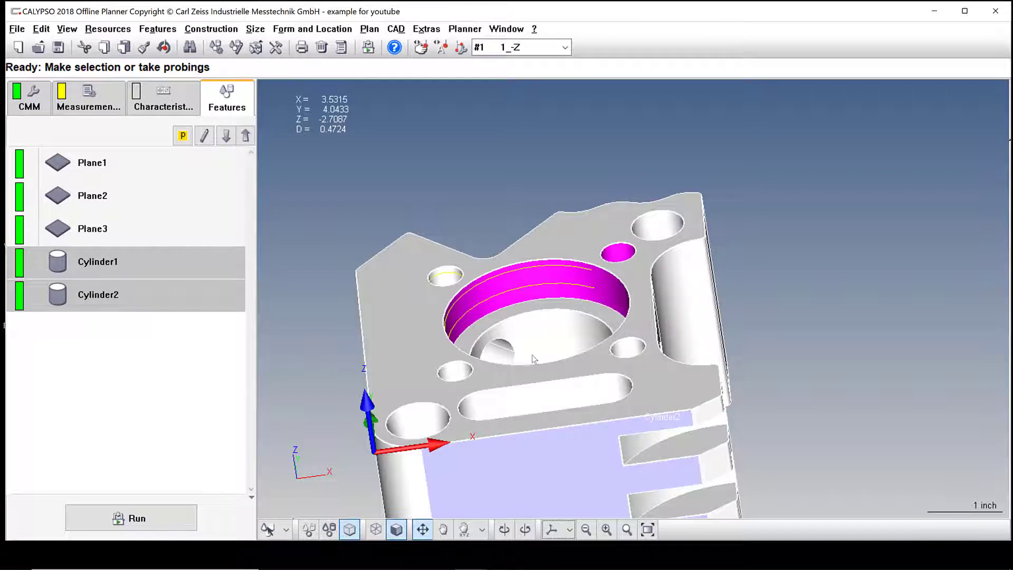
pyautogui.moveTo(614, 260)
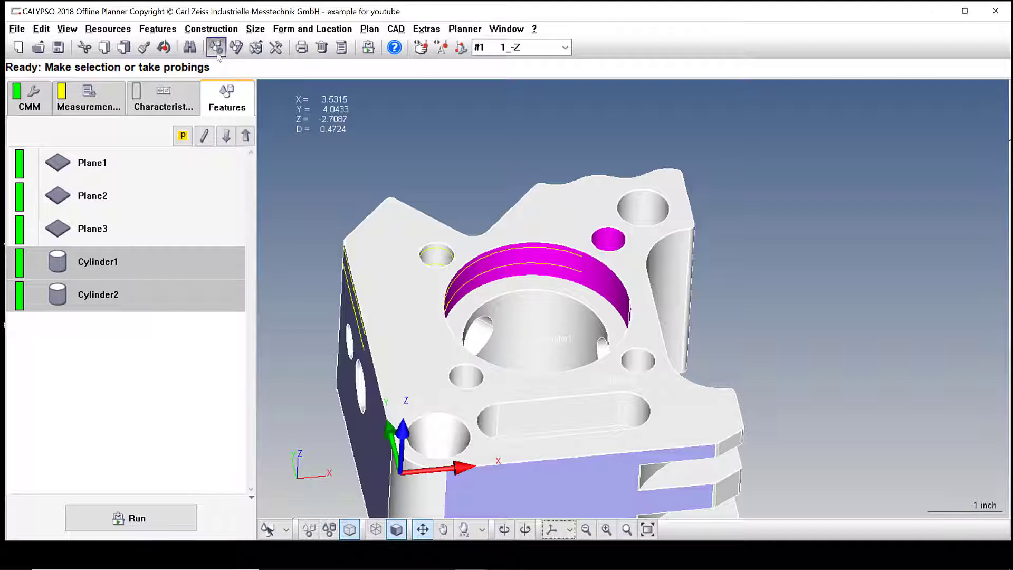
pyautogui.click(211, 29)
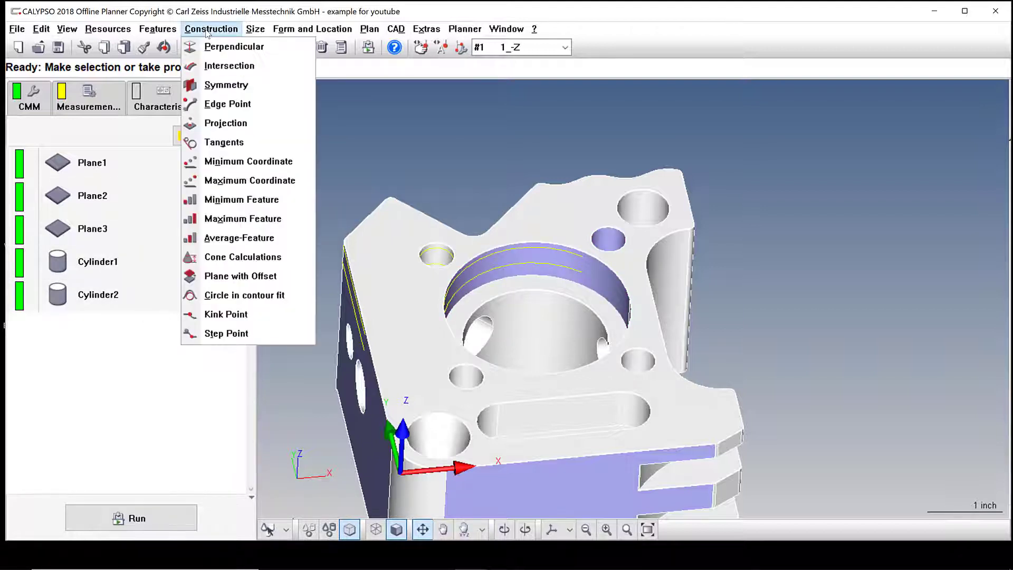
pyautogui.click(225, 123)
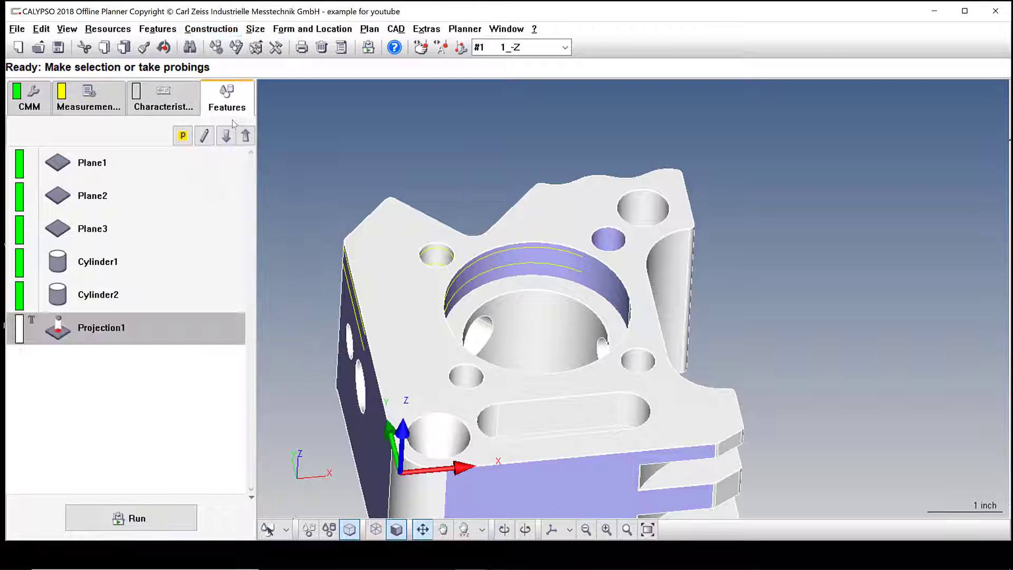
pyautogui.doubleClick(101, 328)
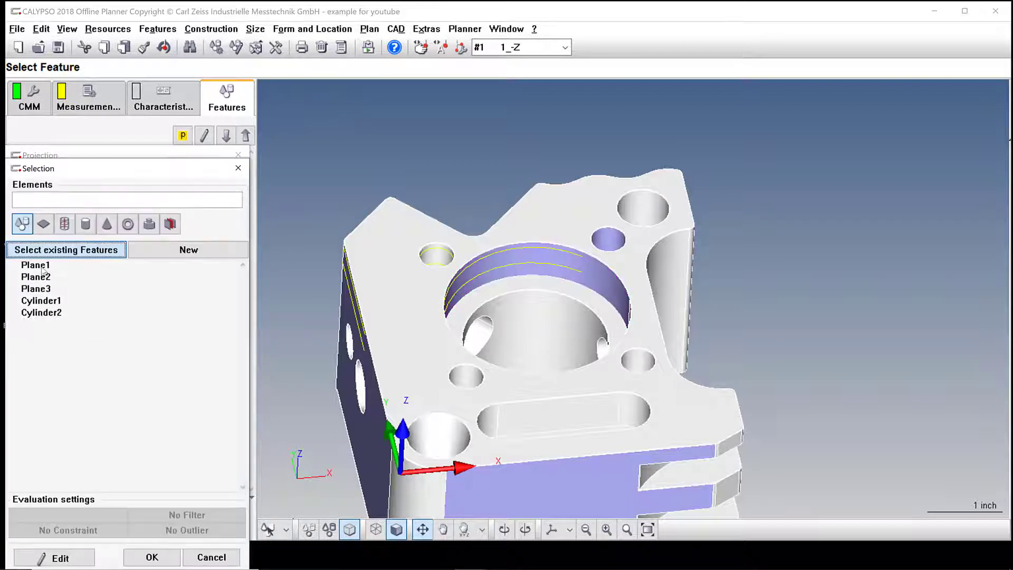
pyautogui.click(151, 557)
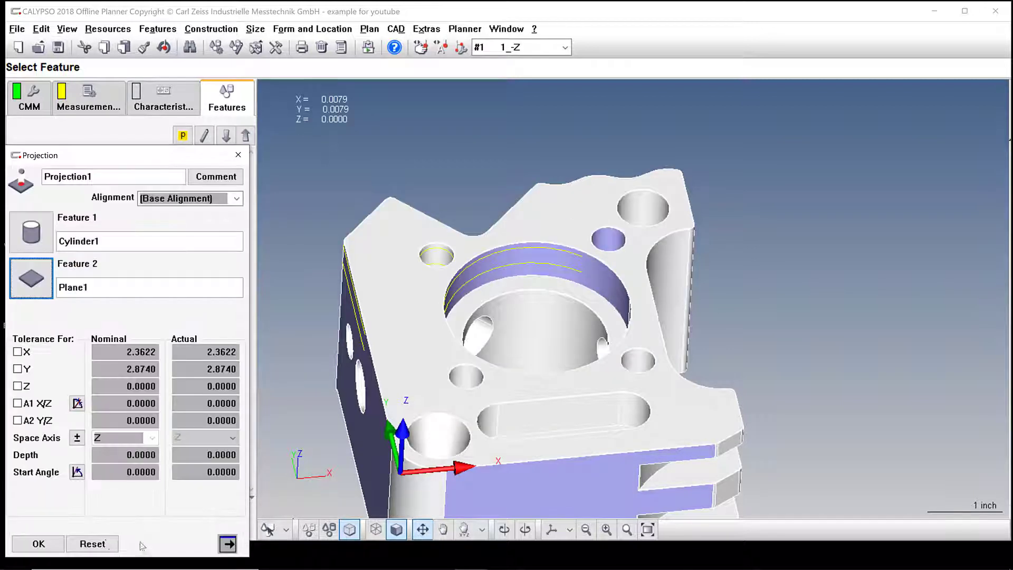
pyautogui.click(38, 544)
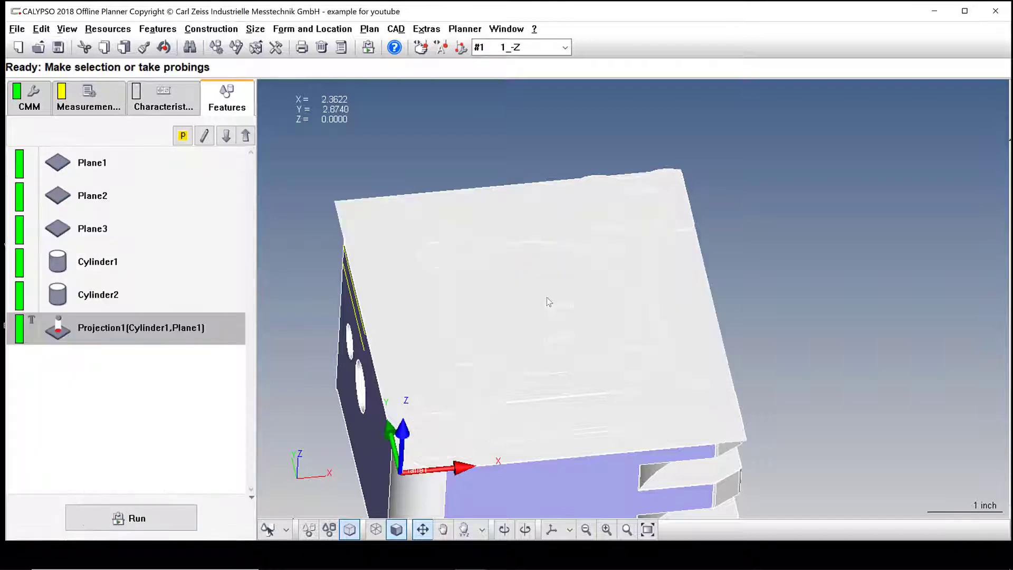
pyautogui.click(375, 530)
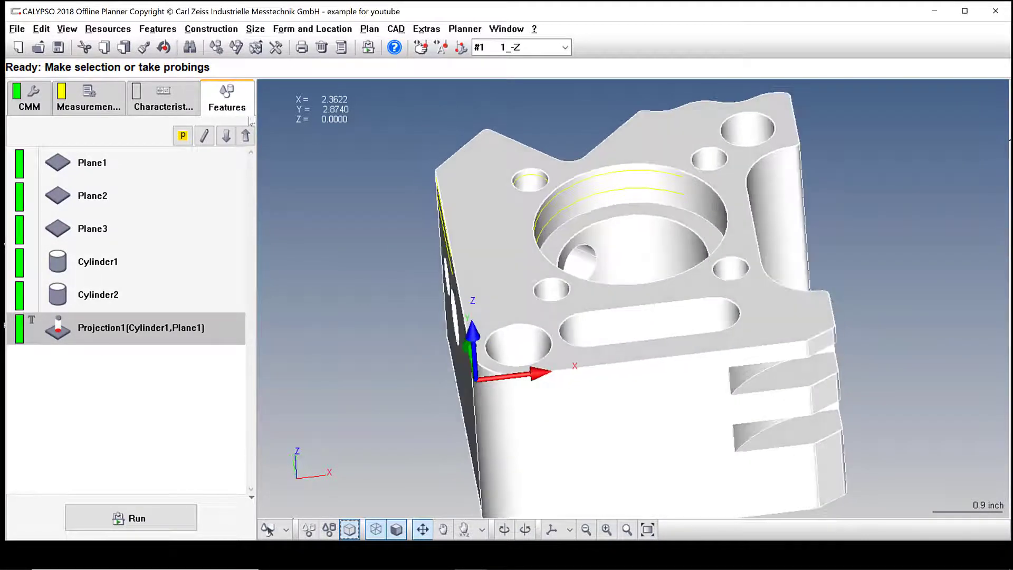
# Step: Create Projection2 with Cylinder2 as Feature 1 and Plane1 kept as Feature 2
pyautogui.click(210, 28)
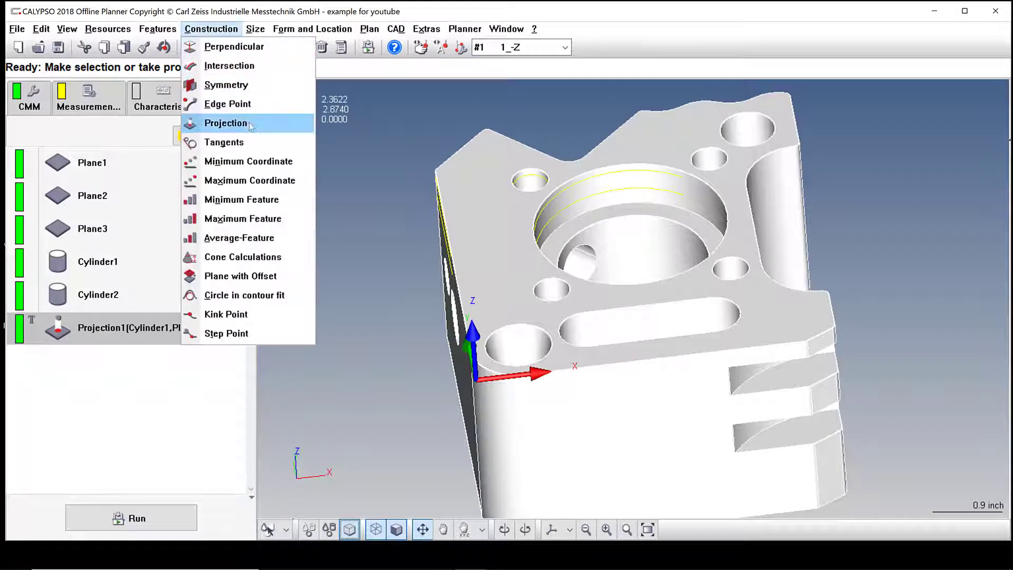
pyautogui.click(225, 123)
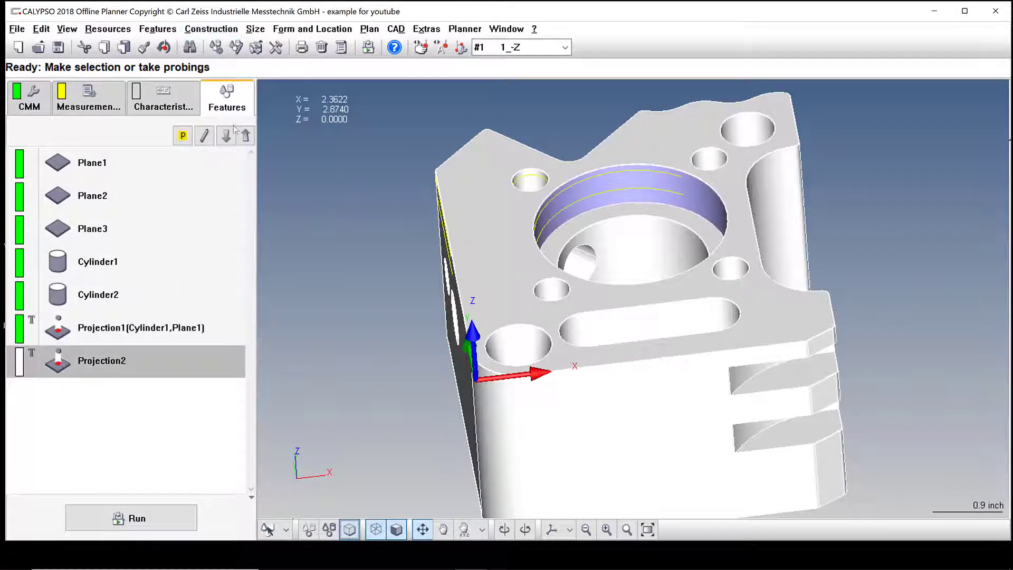
pyautogui.doubleClick(101, 360)
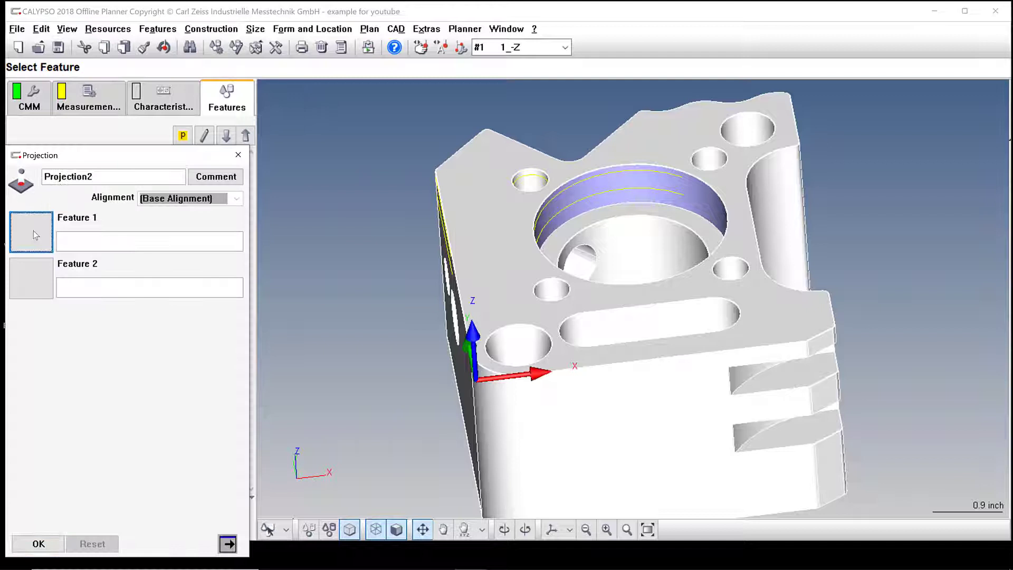
pyautogui.click(31, 232)
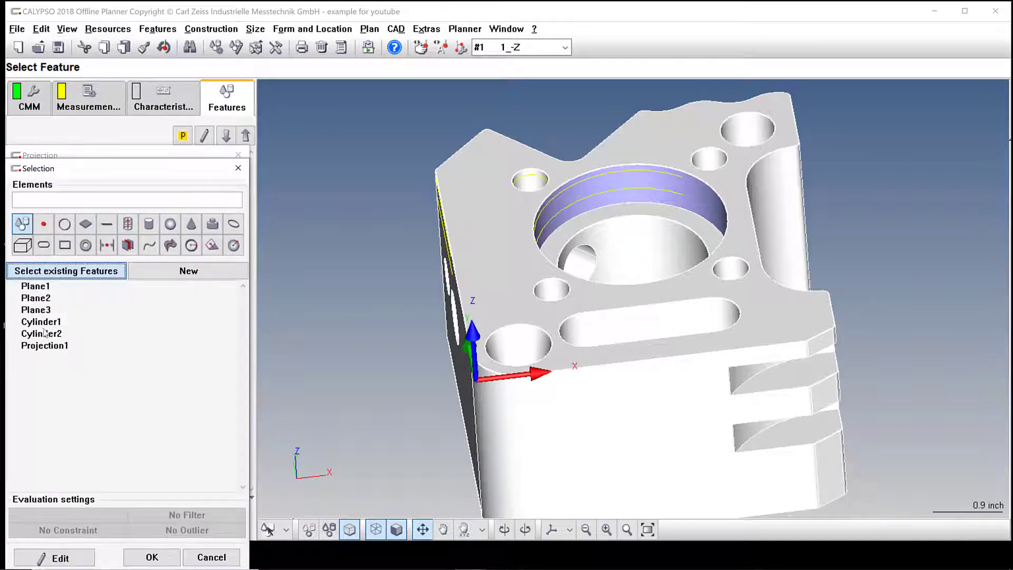
pyautogui.click(41, 334)
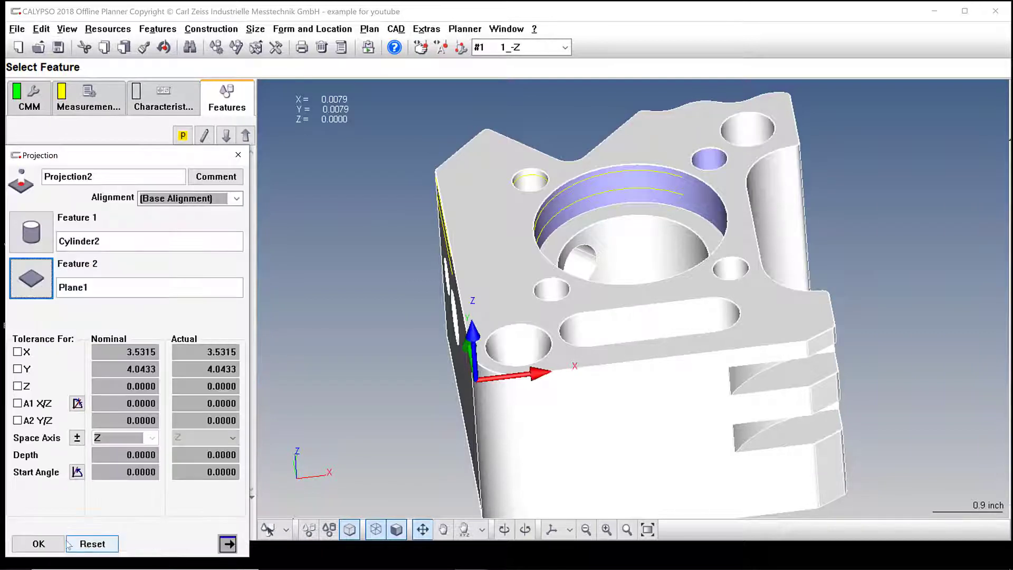
pyautogui.click(37, 544)
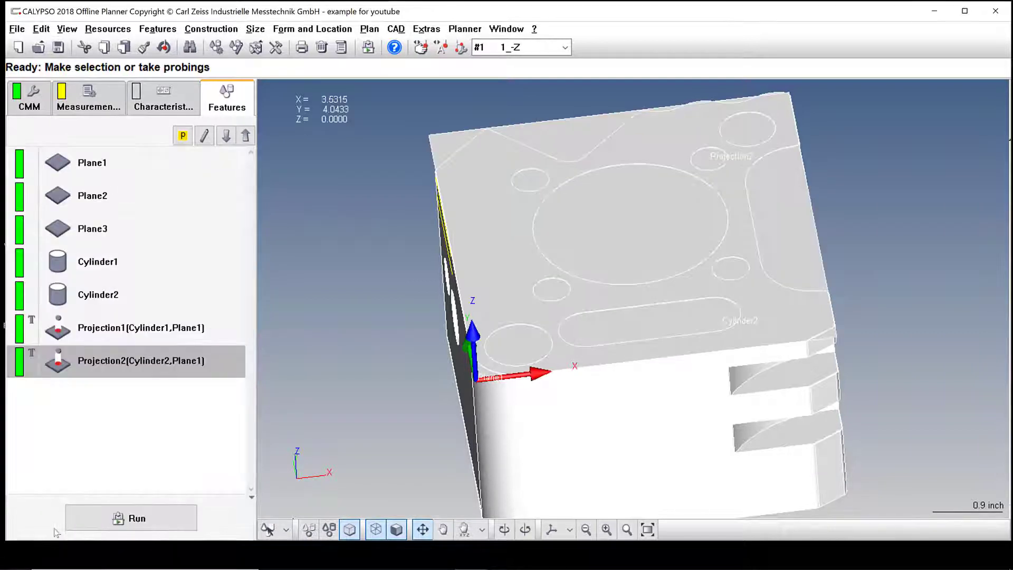
pyautogui.click(350, 530)
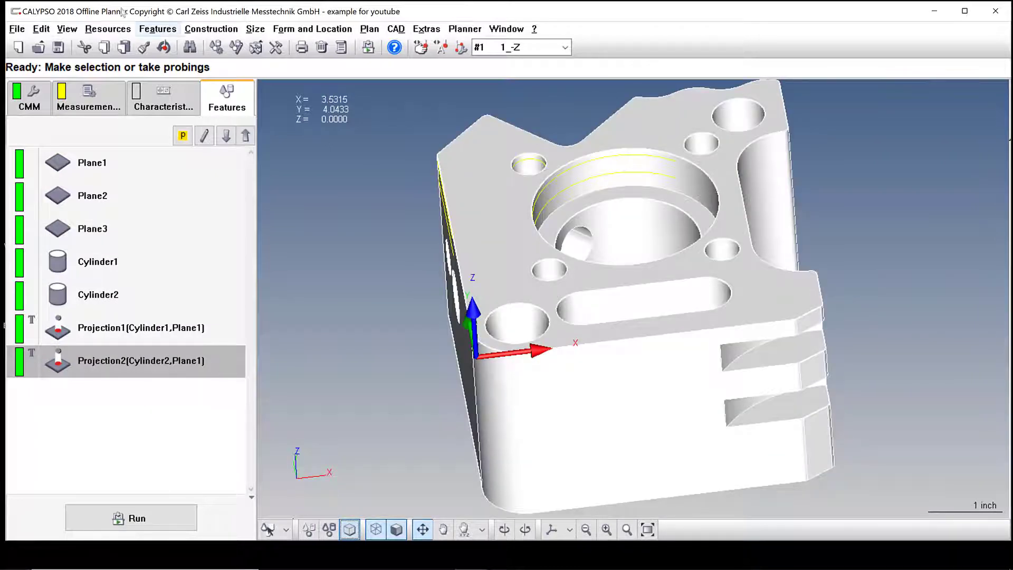
# Step: Build 3d Line1 by recalling Projection1 and Projection2, then reopen its settings
pyautogui.click(157, 29)
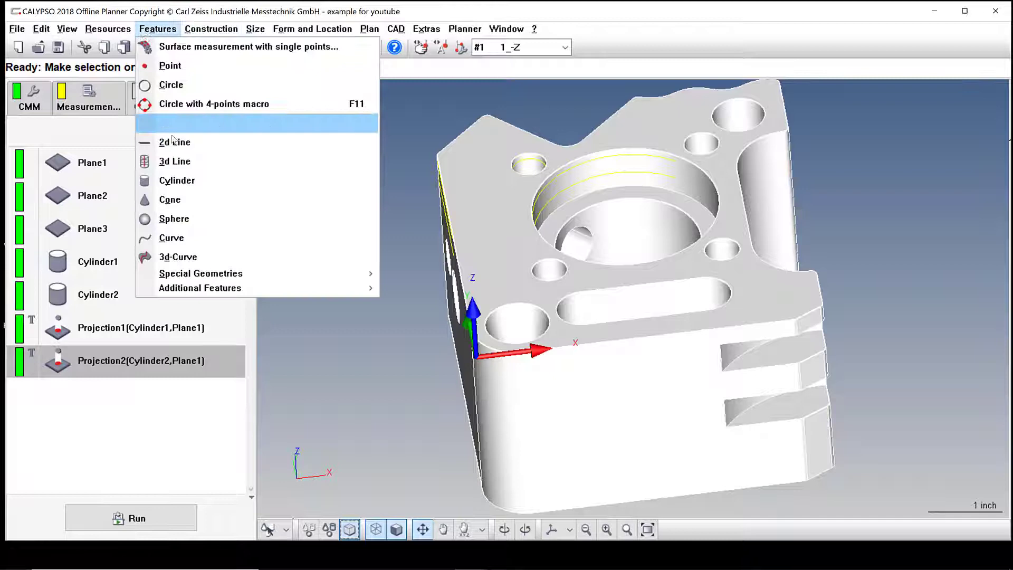
pyautogui.click(175, 161)
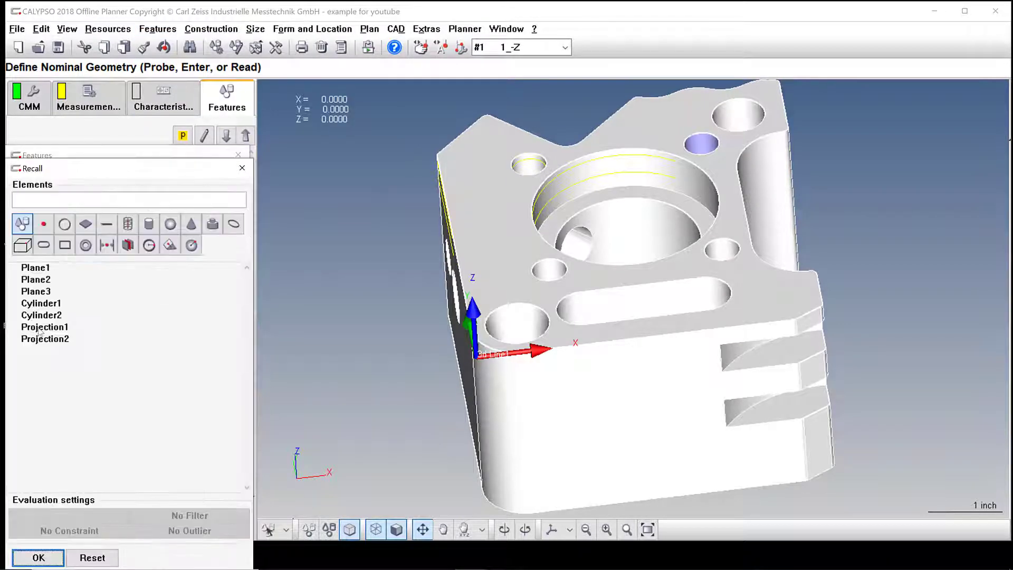
pyautogui.click(44, 327)
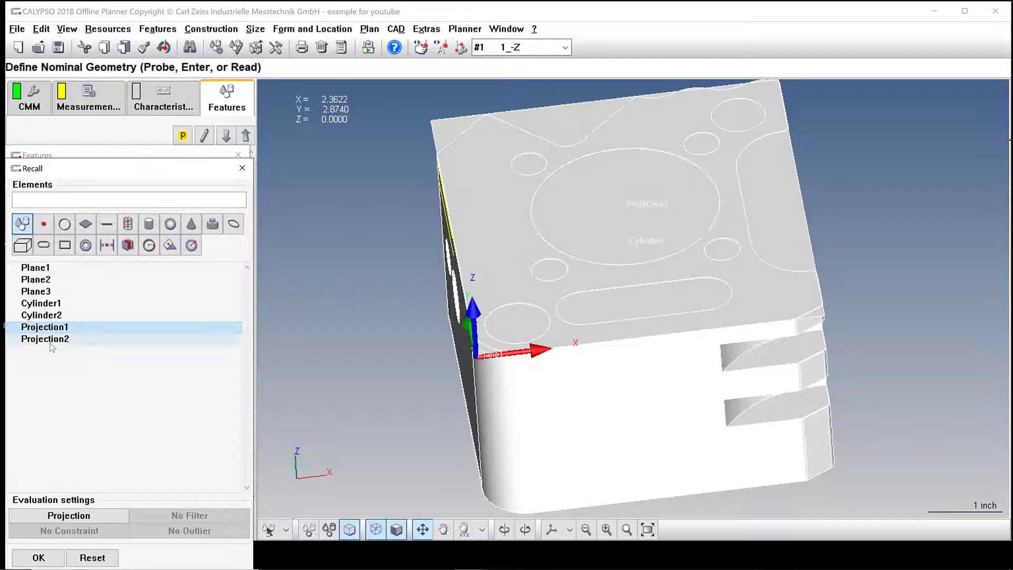
pyautogui.doubleClick(44, 339)
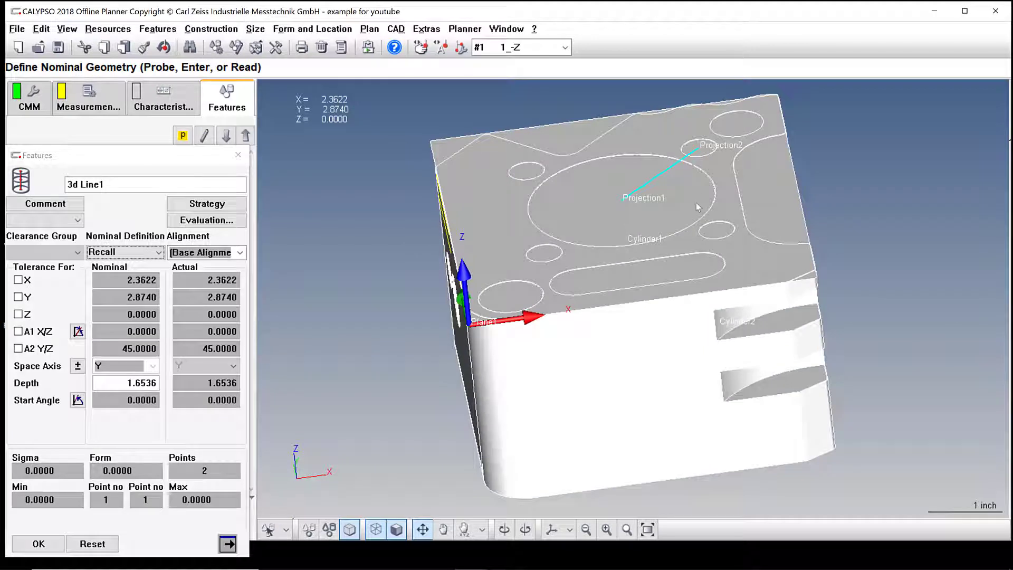
pyautogui.moveTo(639, 147)
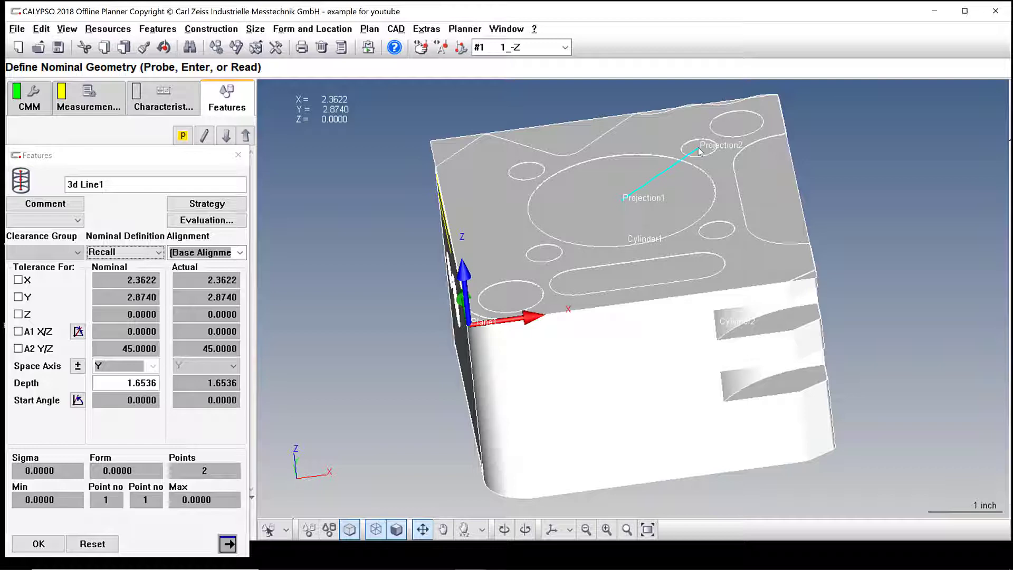
pyautogui.moveTo(700, 152)
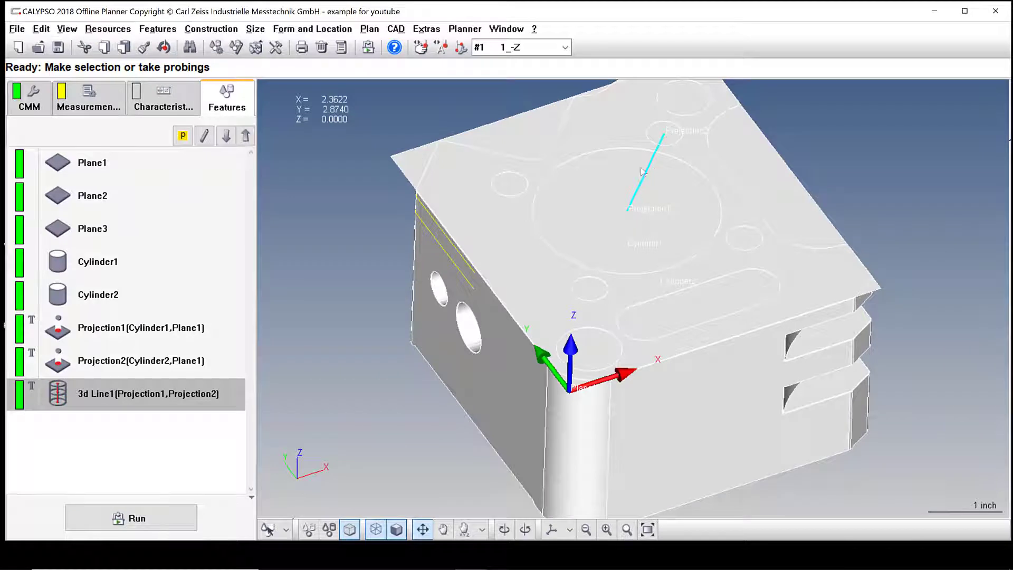
pyautogui.doubleClick(148, 394)
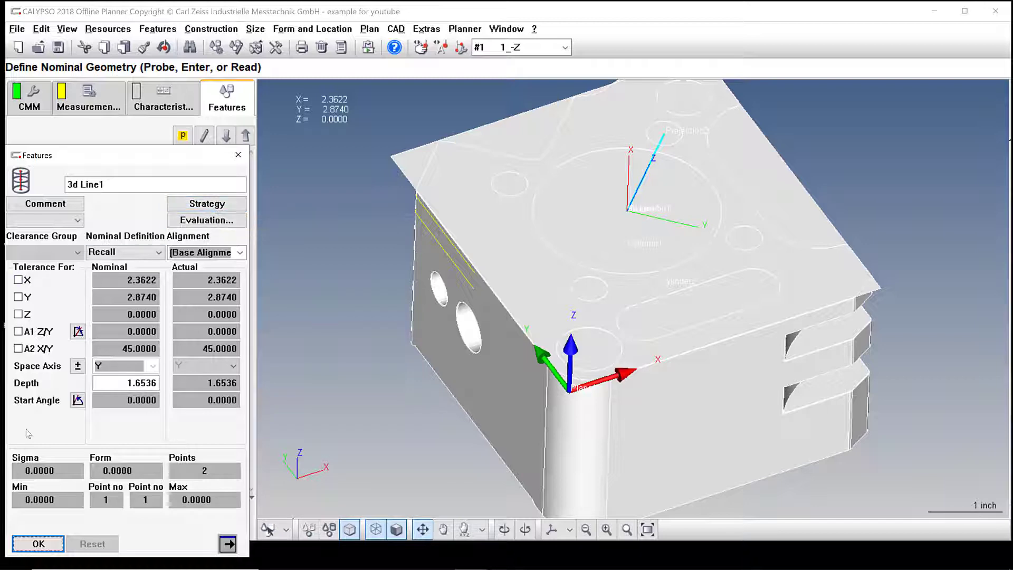
pyautogui.click(38, 543)
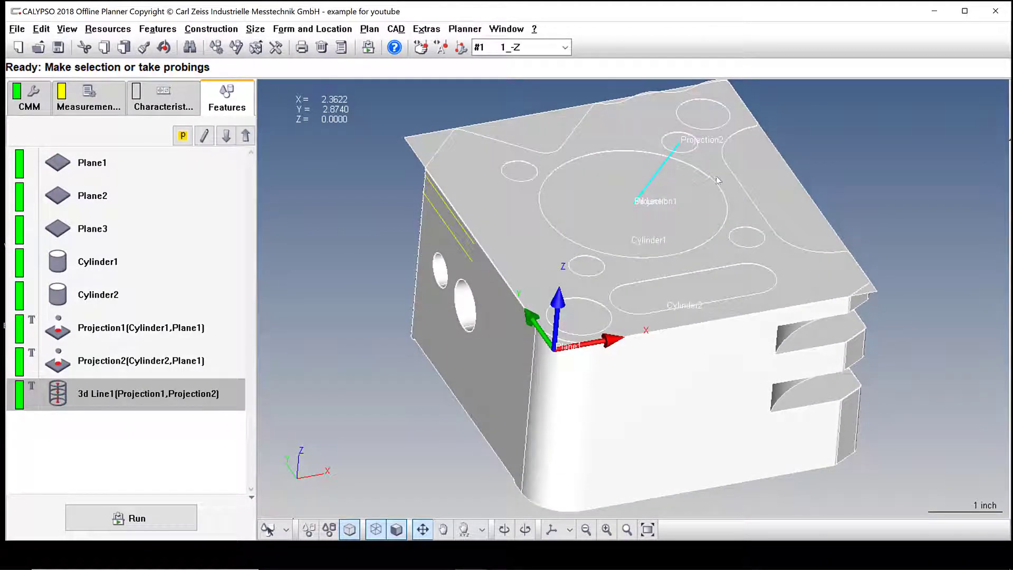
pyautogui.moveTo(615, 147)
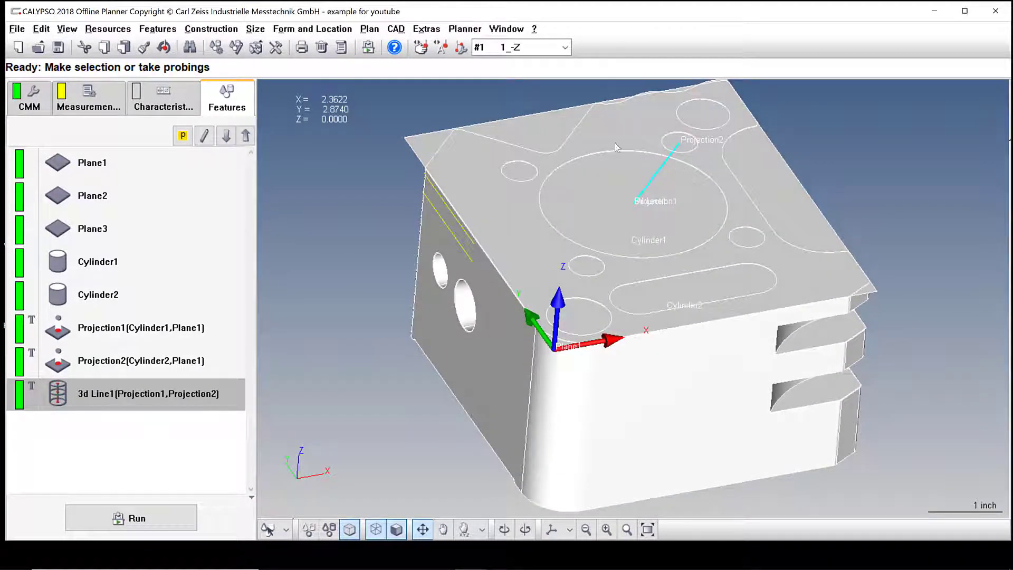
pyautogui.moveTo(634, 205)
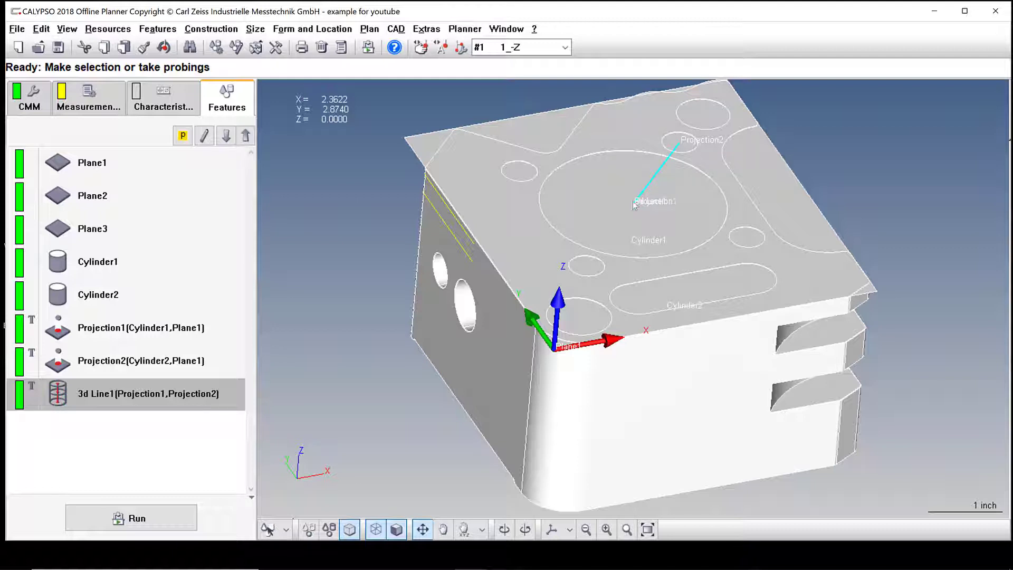
pyautogui.moveTo(688, 144)
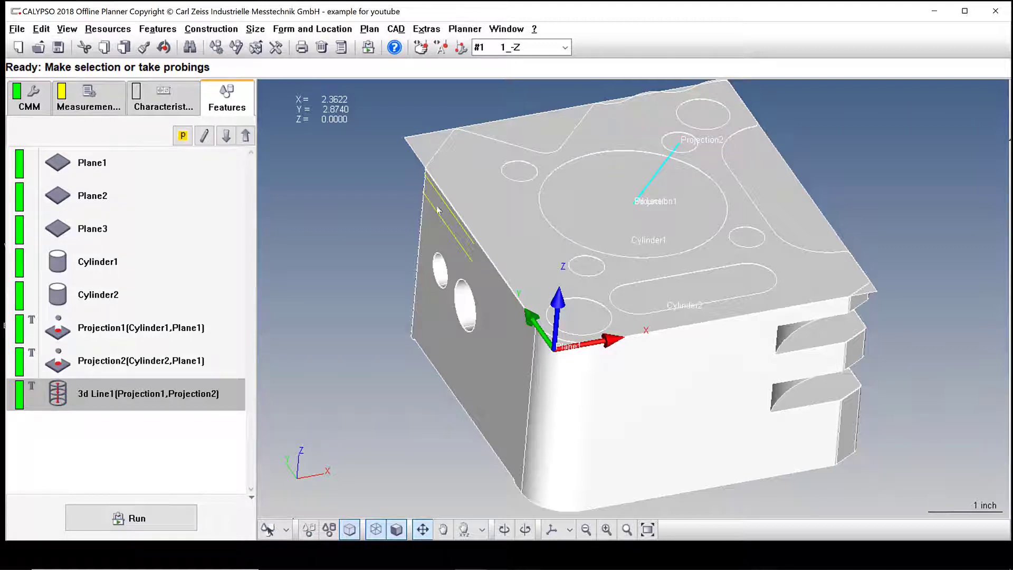
pyautogui.moveTo(382, 280)
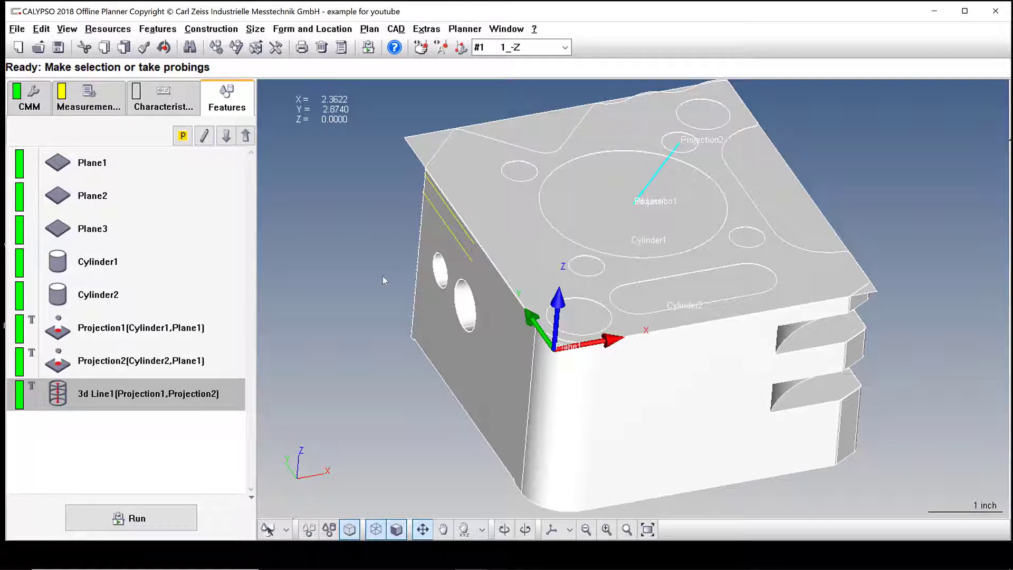
pyautogui.moveTo(396, 270)
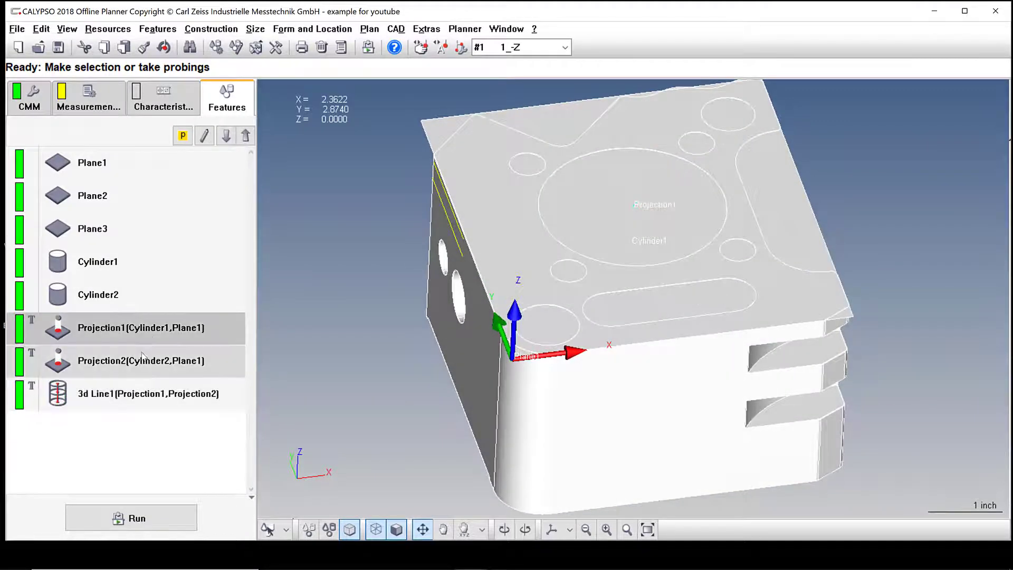
pyautogui.click(148, 394)
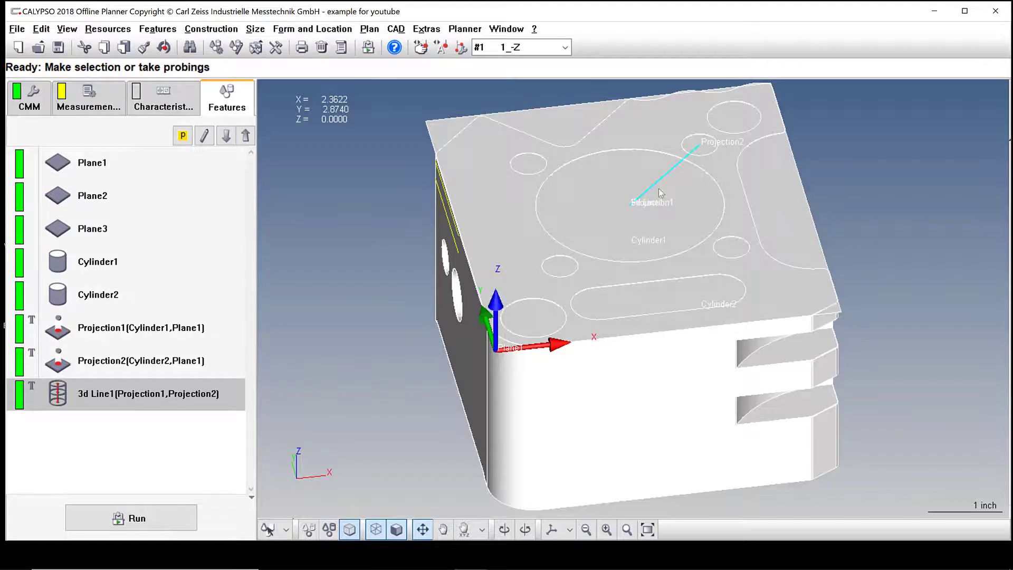
pyautogui.moveTo(551, 320)
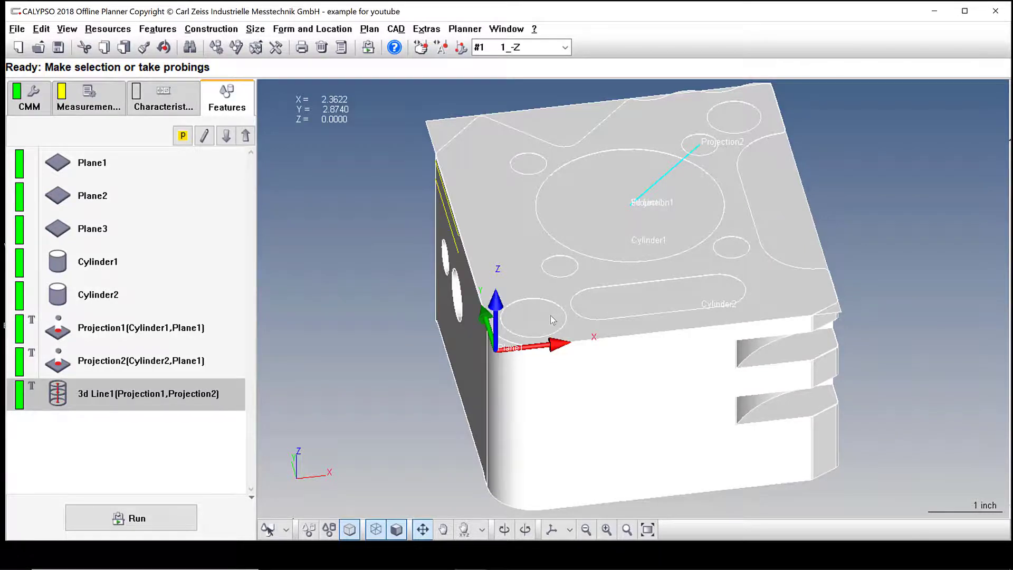